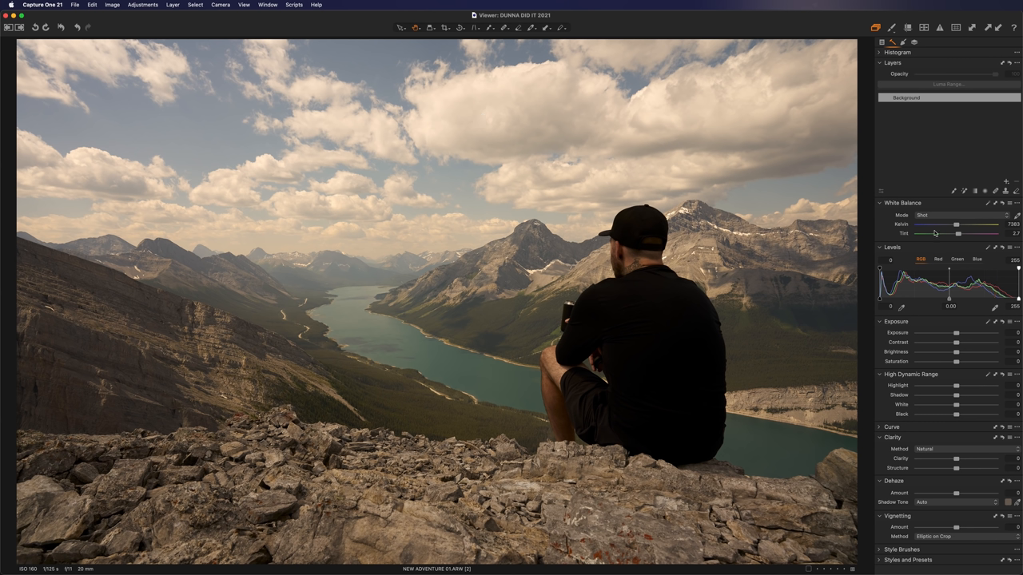
pyautogui.moveTo(919, 228)
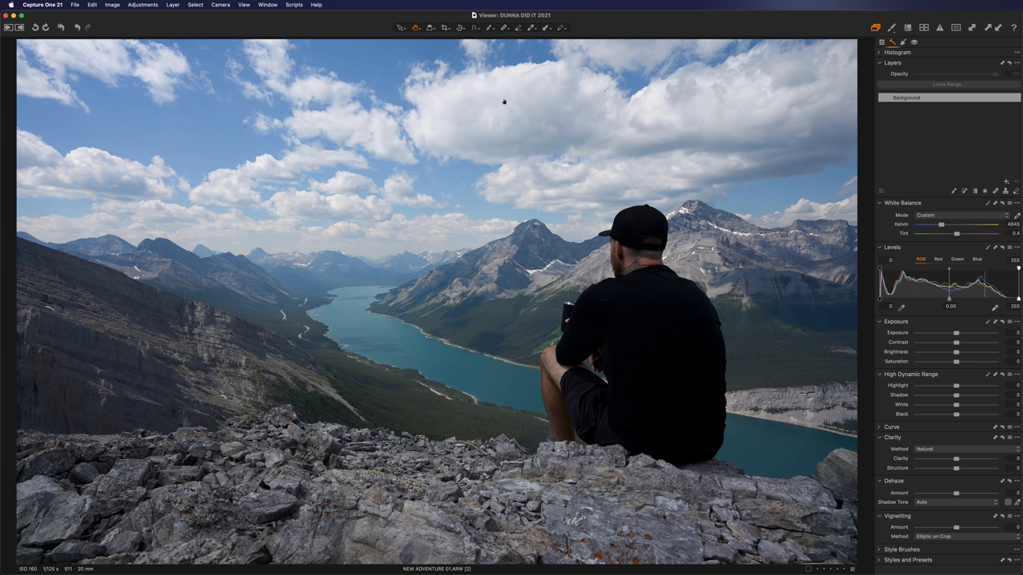
pyautogui.moveTo(591, 307)
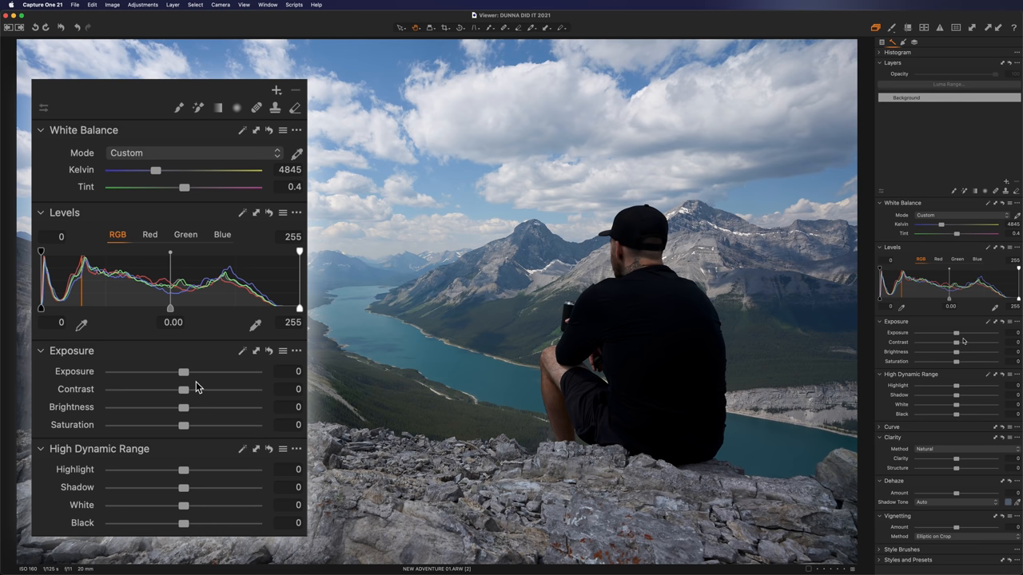
# Step: Raise exposure to about 0.18 and soften contrast to -7
pyautogui.moveTo(182, 371); pyautogui.dragTo(188, 370)
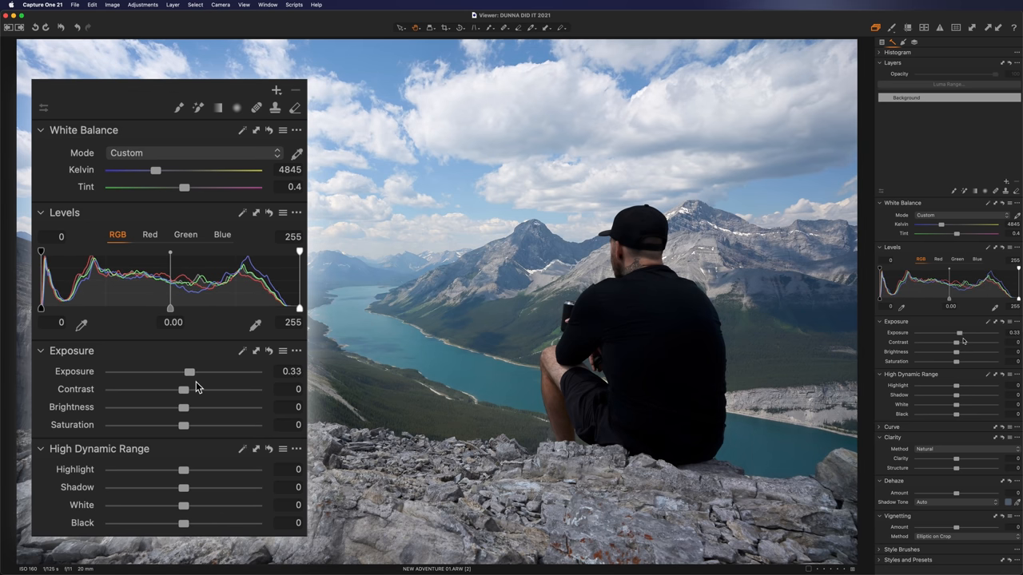
pyautogui.moveTo(189, 370); pyautogui.dragTo(187, 371)
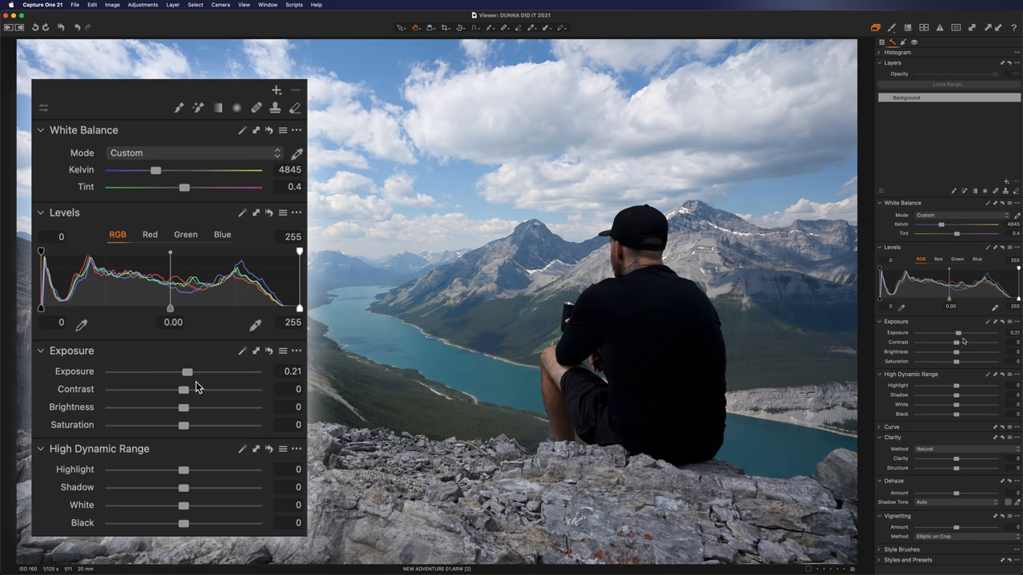
pyautogui.moveTo(189, 371); pyautogui.dragTo(187, 371)
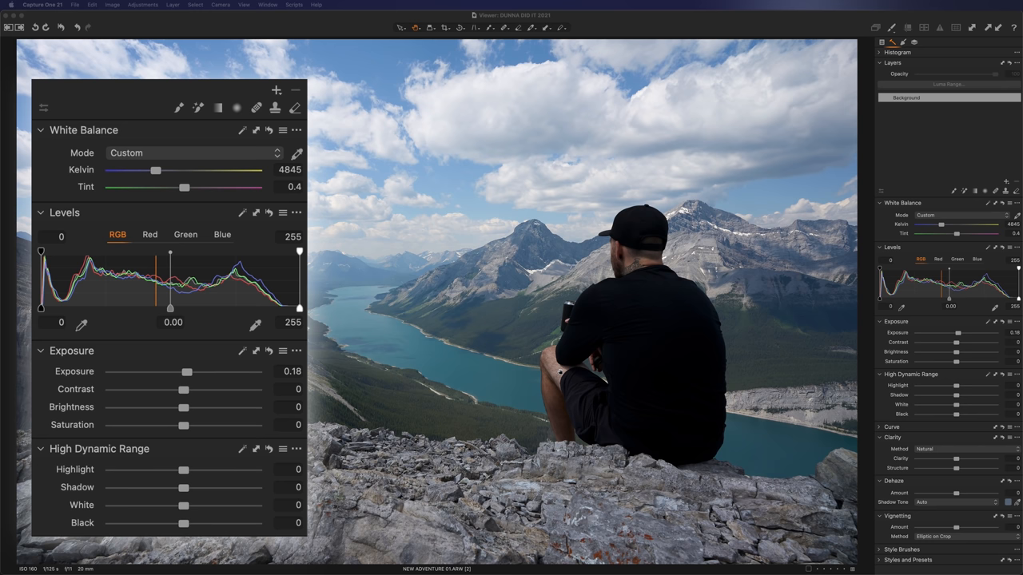
pyautogui.moveTo(184, 390); pyautogui.dragTo(172, 390)
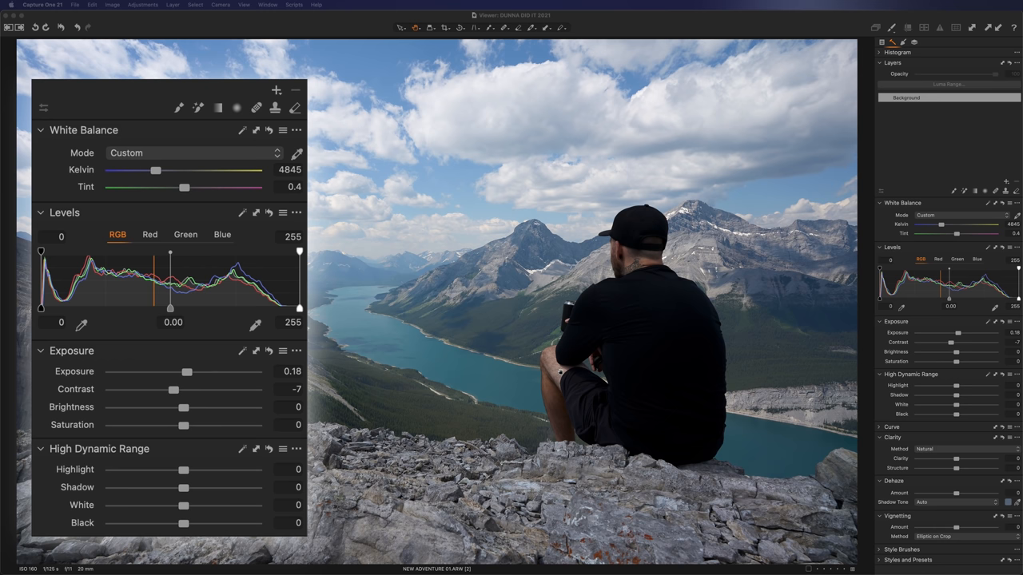
# Step: Lift brightness to 25, pull highlights down to -45 to recover the clouds, and open the shadows
pyautogui.moveTo(183, 408); pyautogui.dragTo(198, 408)
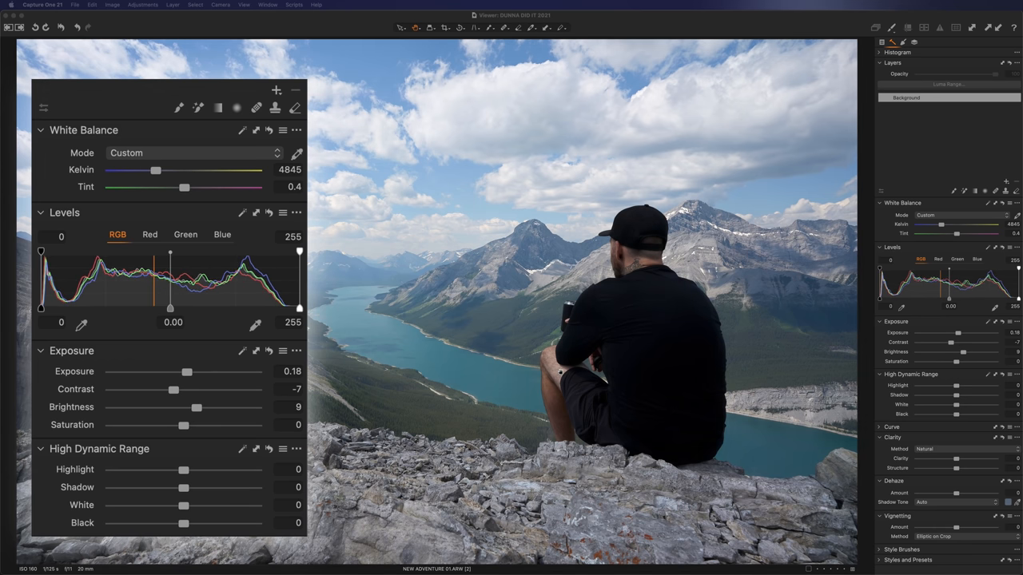
pyautogui.moveTo(198, 408); pyautogui.dragTo(214, 408)
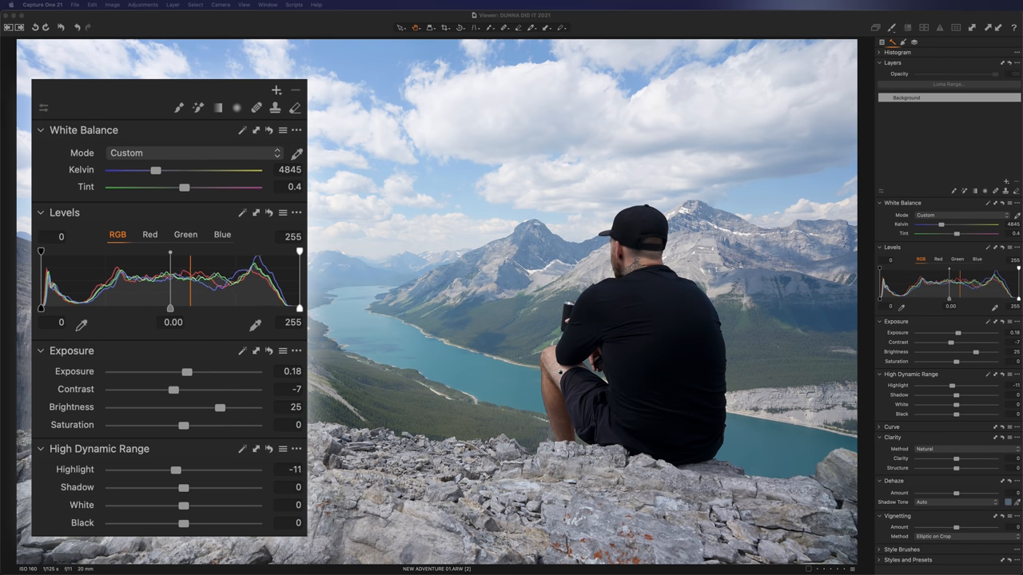
pyautogui.moveTo(177, 470); pyautogui.dragTo(151, 470)
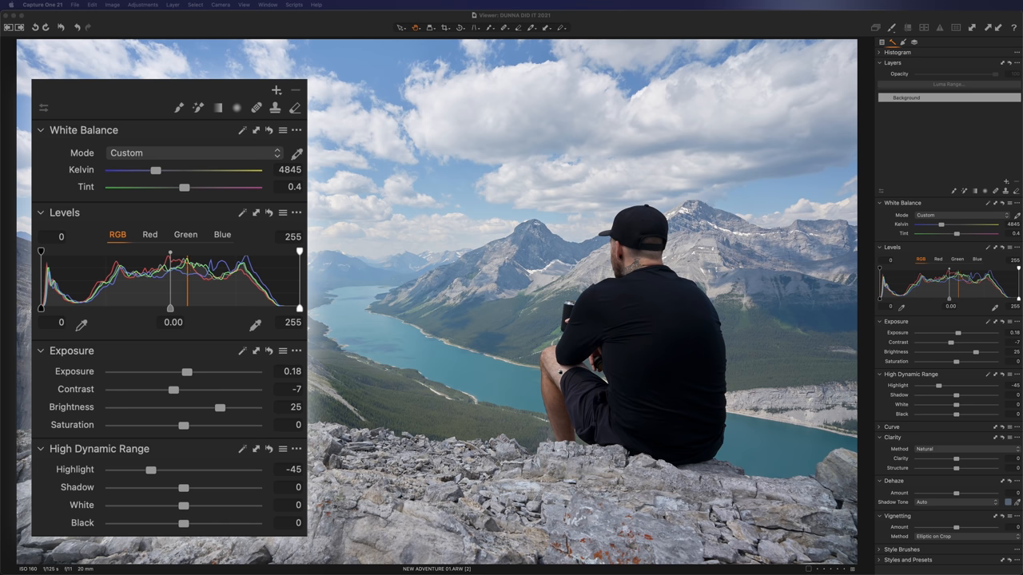
pyautogui.moveTo(161, 487); pyautogui.dragTo(189, 488)
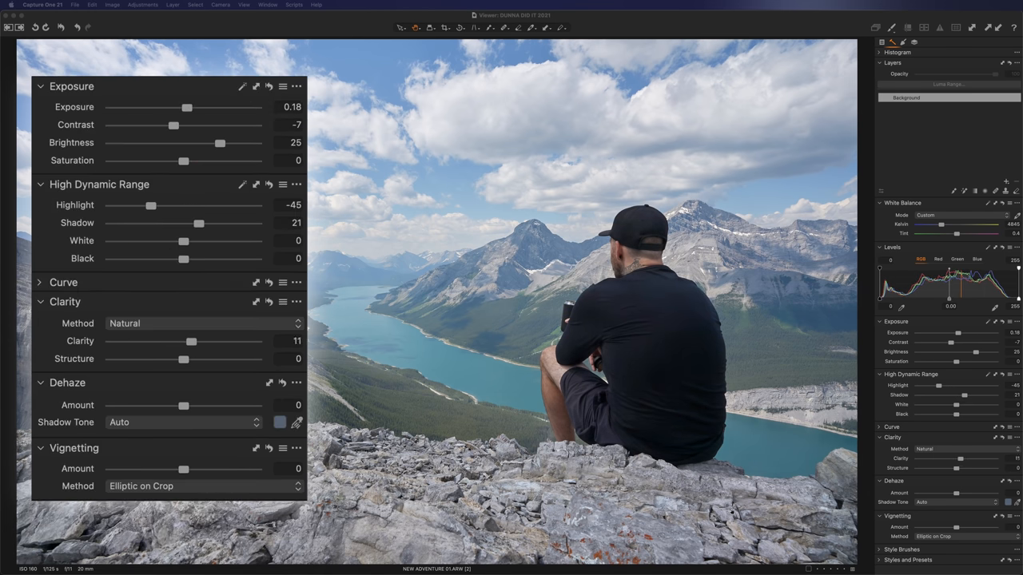
# Step: Add clarity of 19 and a dehaze amount of about 10 to the landscape
pyautogui.moveTo(175, 342); pyautogui.dragTo(195, 342)
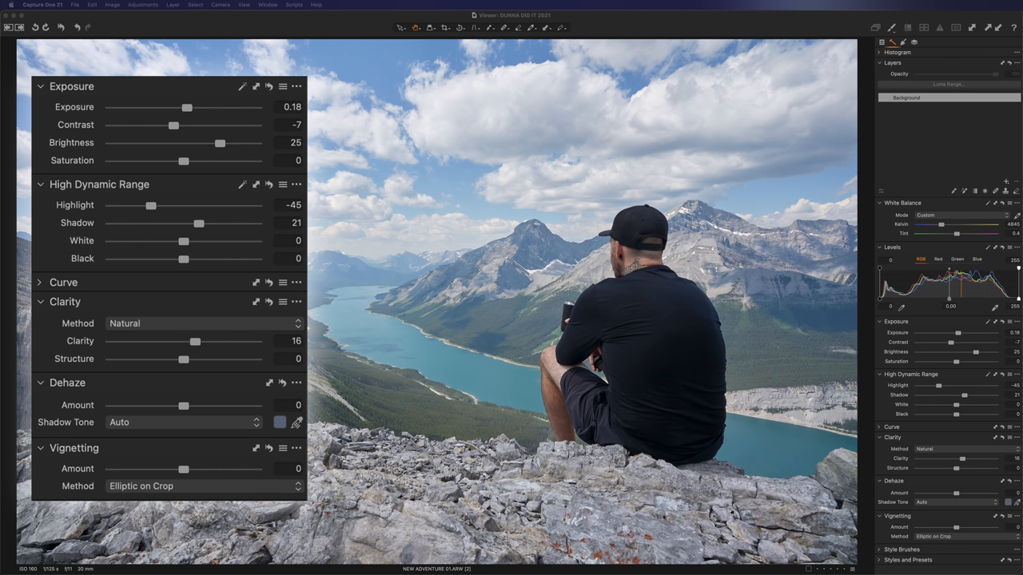
pyautogui.moveTo(195, 342); pyautogui.dragTo(199, 342)
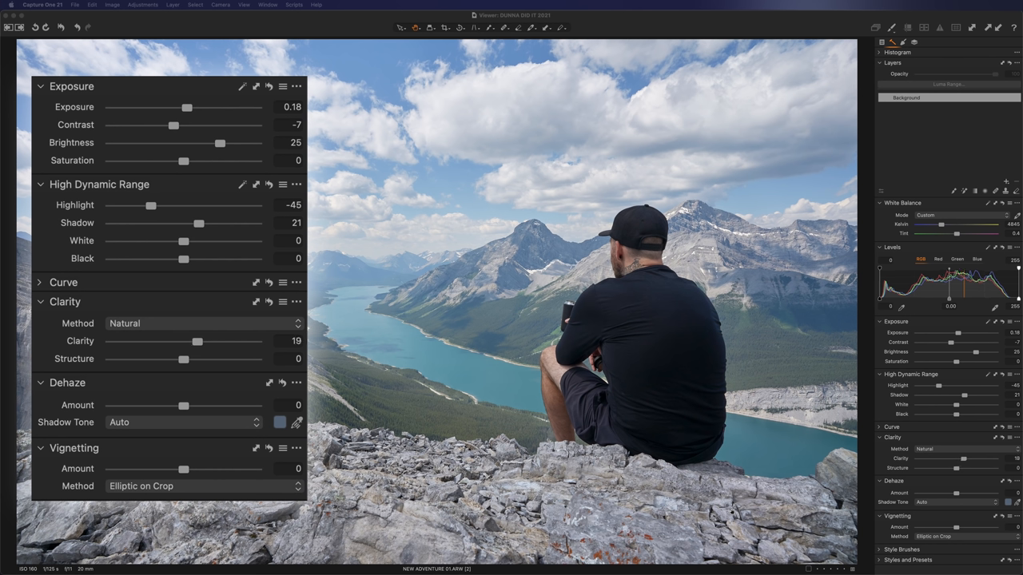
pyautogui.moveTo(172, 406); pyautogui.dragTo(199, 405)
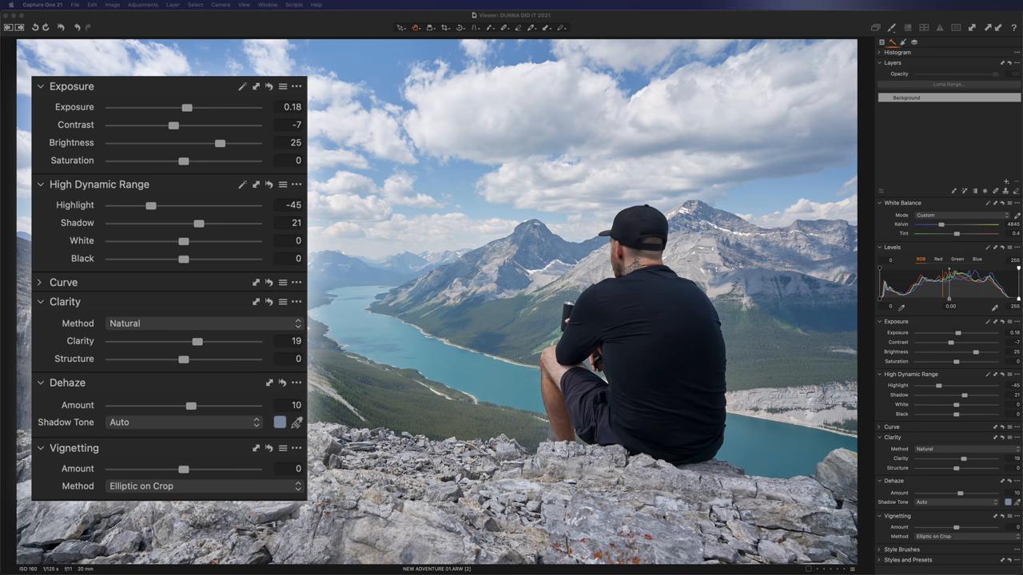
pyautogui.moveTo(185, 406); pyautogui.dragTo(211, 406)
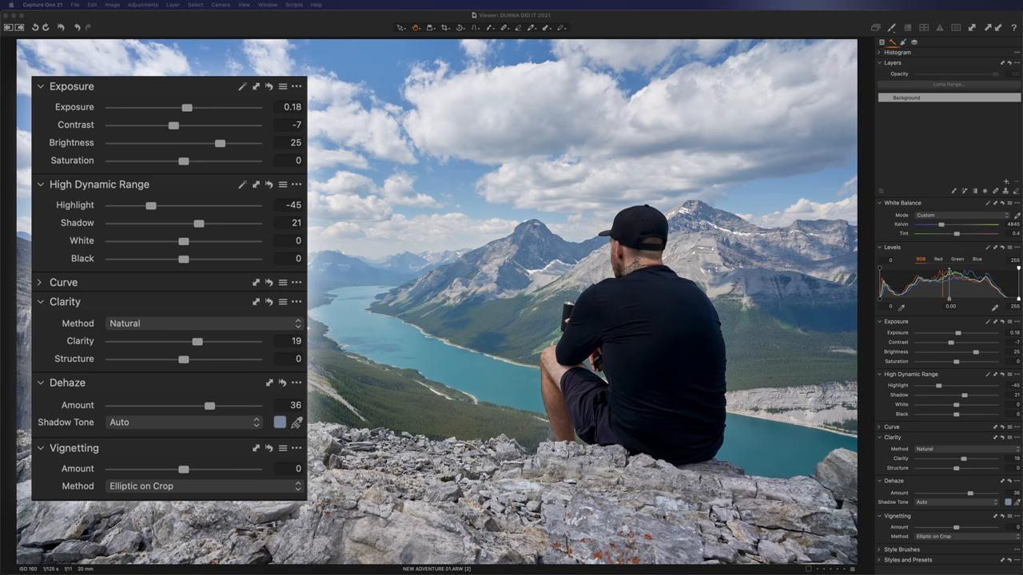
pyautogui.moveTo(210, 406); pyautogui.dragTo(230, 406)
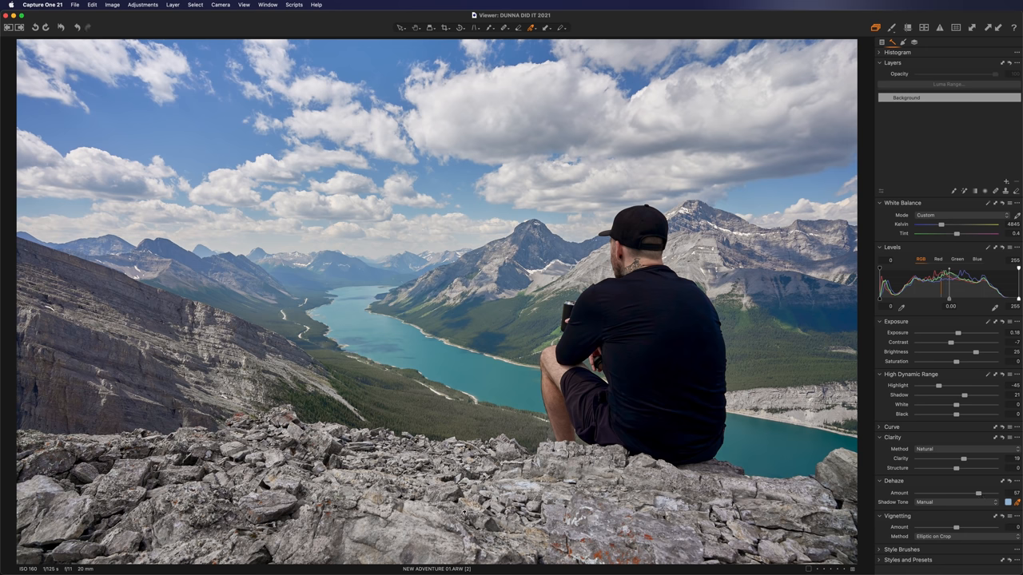
pyautogui.moveTo(494, 326)
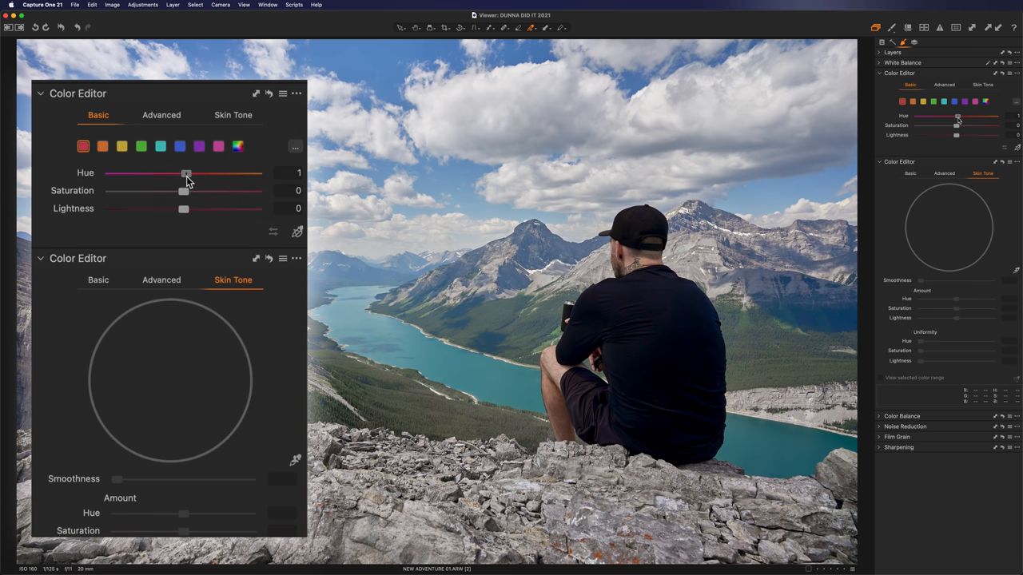
# Step: Boost red saturation to about 27 with a slight hue nudge, then raise yellow saturation to about 23
pyautogui.moveTo(187, 173); pyautogui.dragTo(189, 173)
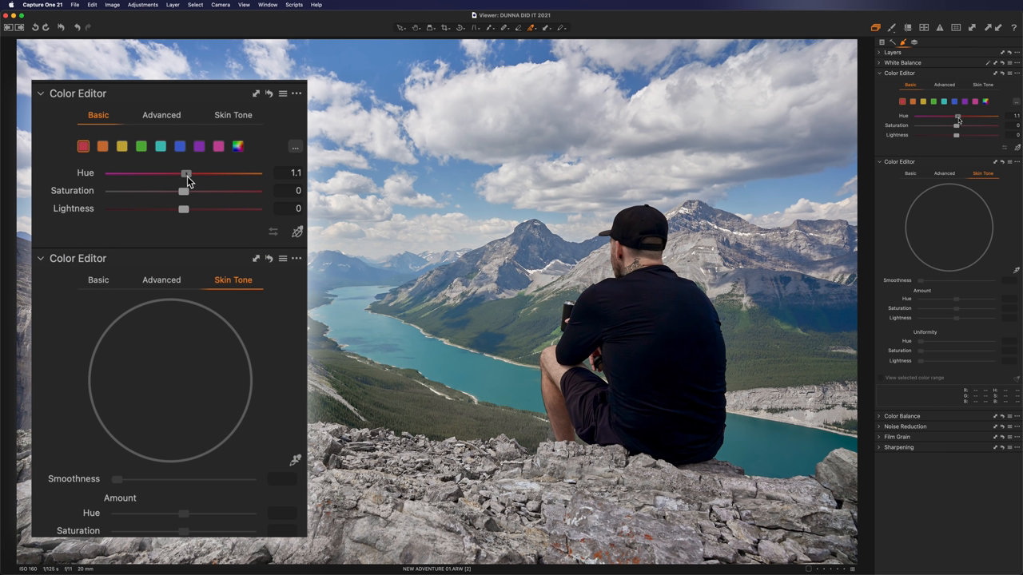
pyautogui.moveTo(185, 173); pyautogui.dragTo(188, 173)
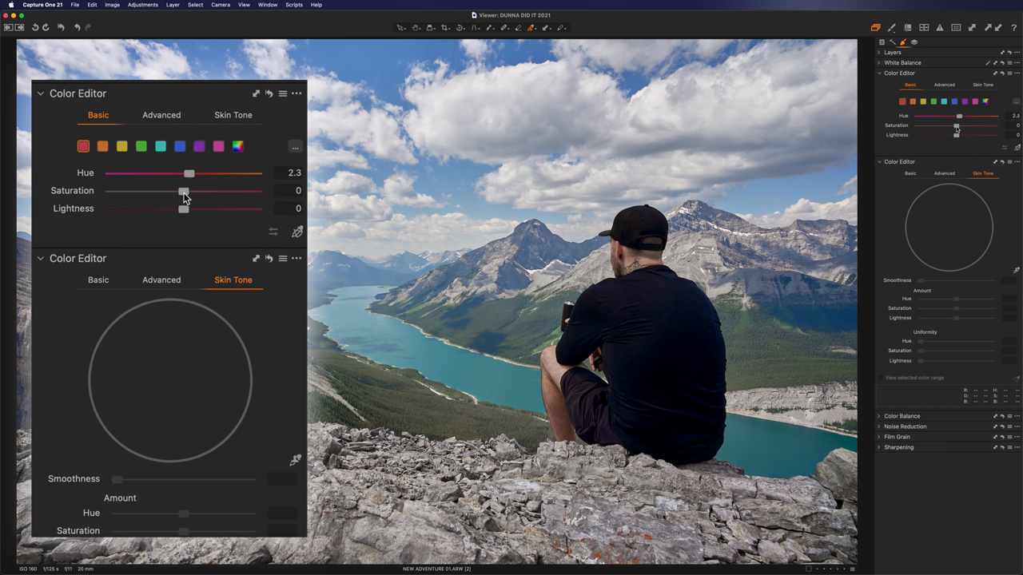
pyautogui.moveTo(184, 190); pyautogui.dragTo(208, 190)
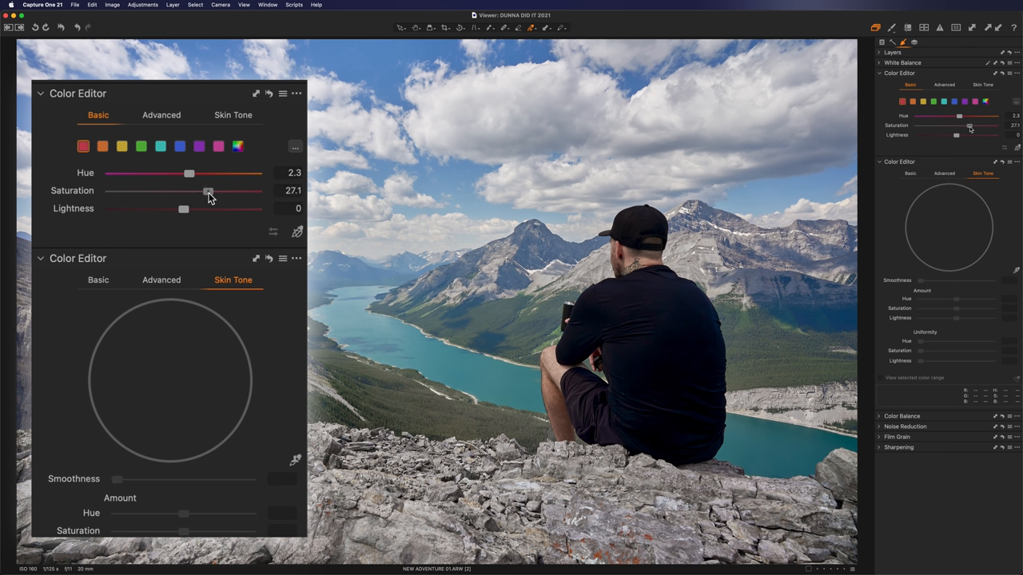
pyautogui.click(103, 145)
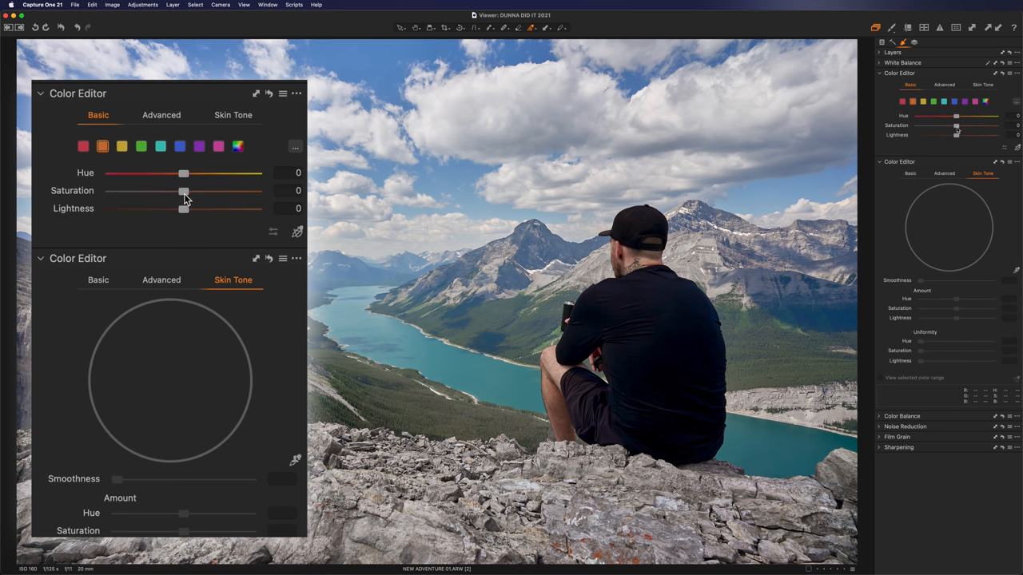
pyautogui.moveTo(184, 192); pyautogui.dragTo(201, 192)
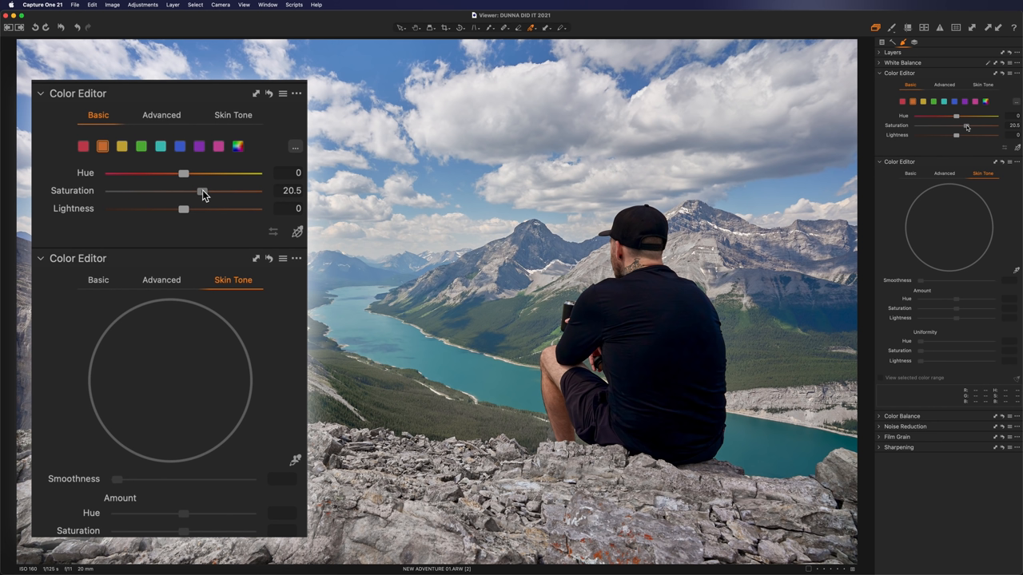
pyautogui.moveTo(201, 190); pyautogui.dragTo(205, 190)
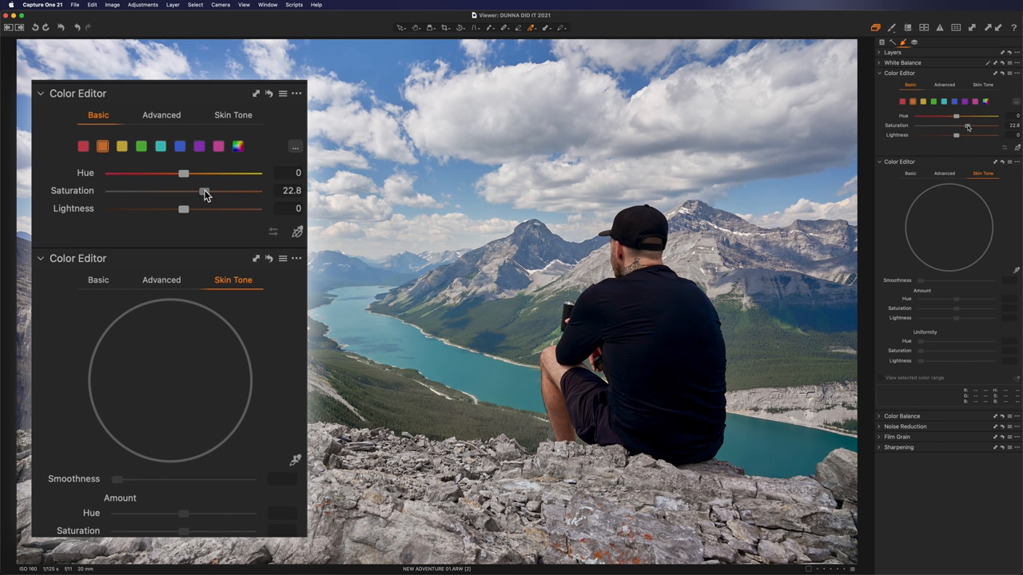
pyautogui.moveTo(205, 190); pyautogui.dragTo(200, 190)
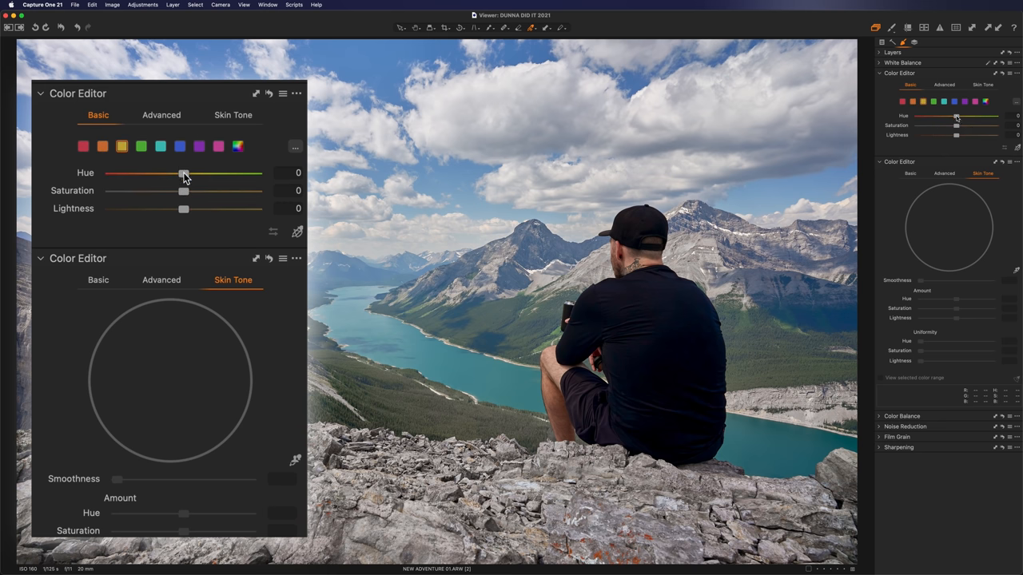
# Step: Shift the two green ranges' hues to about -18 and -9 while raising their saturation
pyautogui.moveTo(184, 173); pyautogui.dragTo(169, 172)
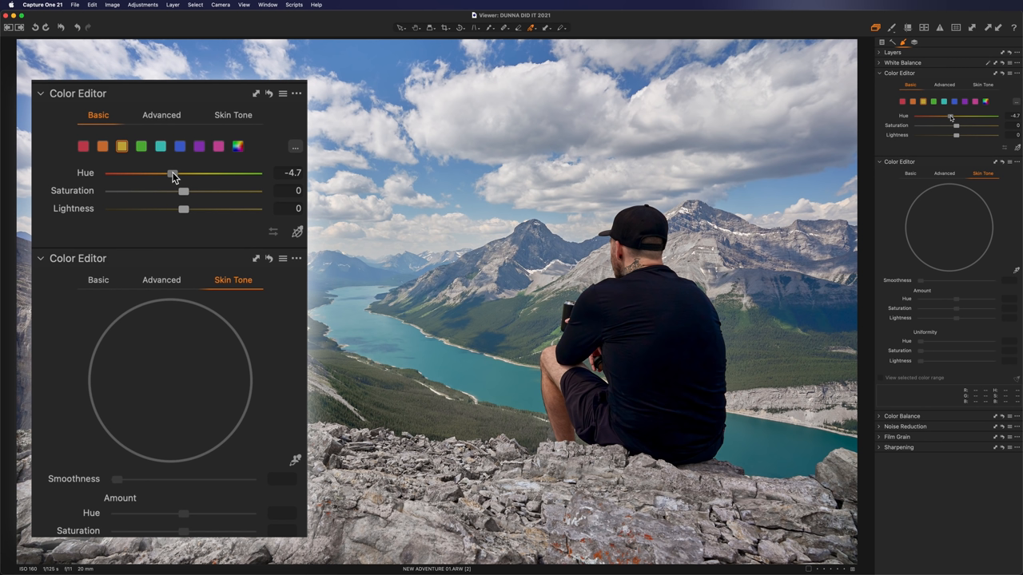
pyautogui.moveTo(171, 173); pyautogui.dragTo(141, 173)
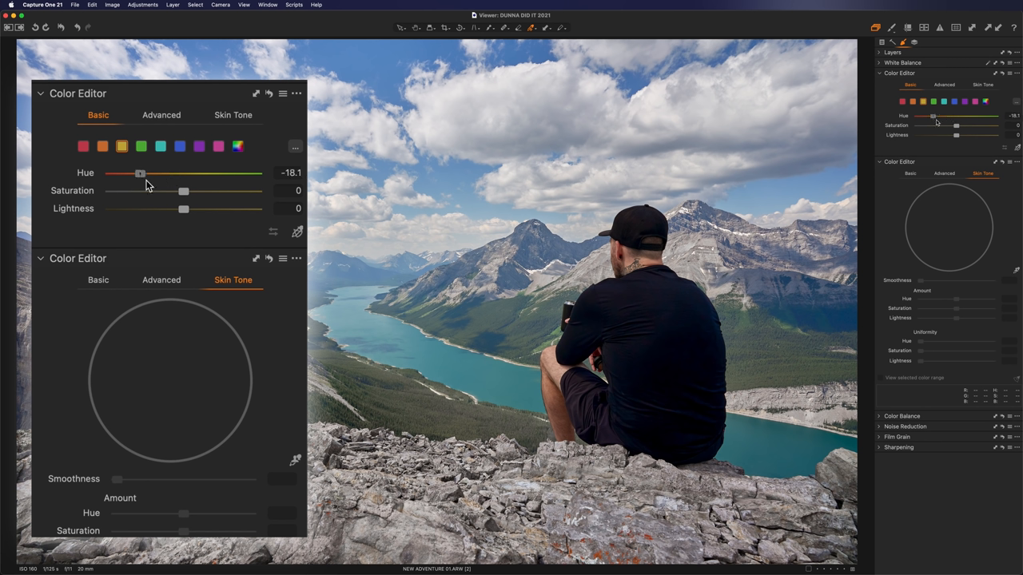
pyautogui.moveTo(184, 190); pyautogui.dragTo(214, 190)
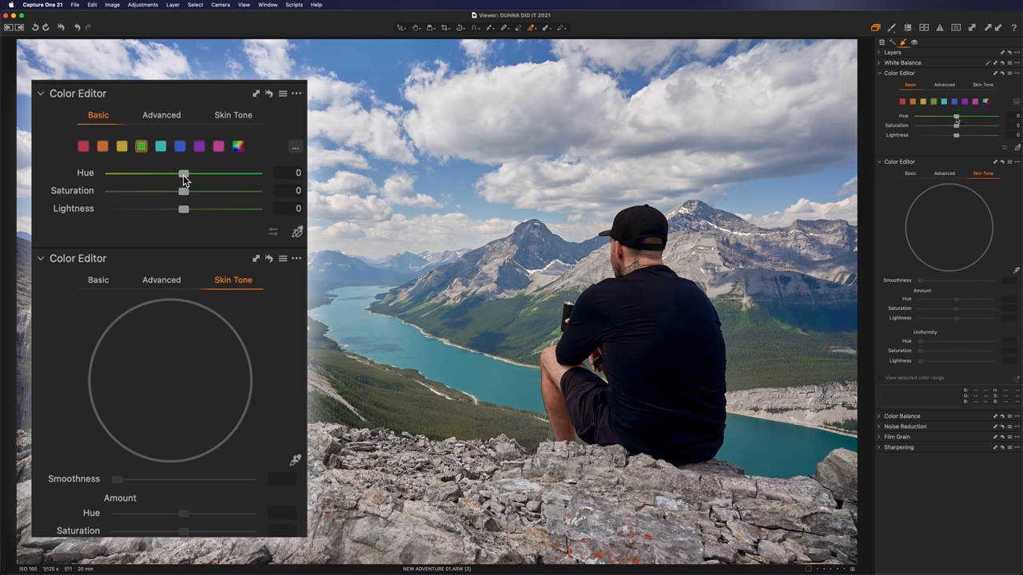
pyautogui.moveTo(184, 173); pyautogui.dragTo(179, 173)
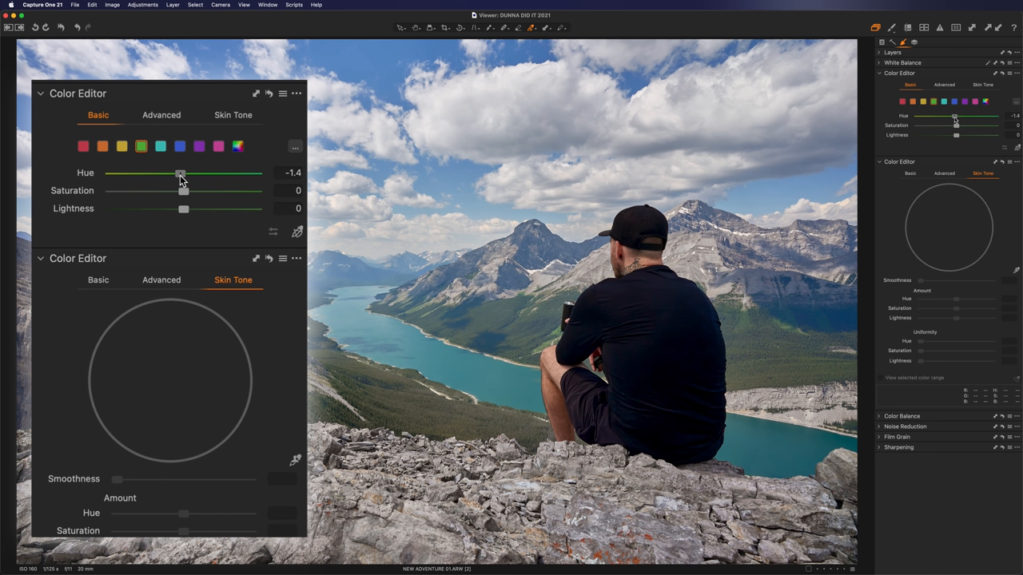
pyautogui.moveTo(181, 172); pyautogui.dragTo(170, 173)
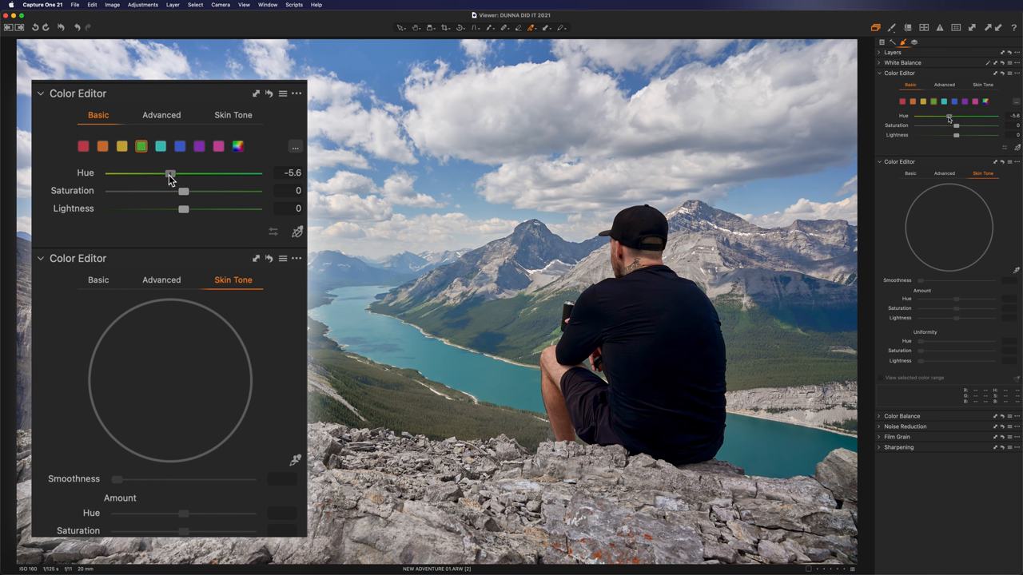
pyautogui.moveTo(170, 173); pyautogui.dragTo(162, 173)
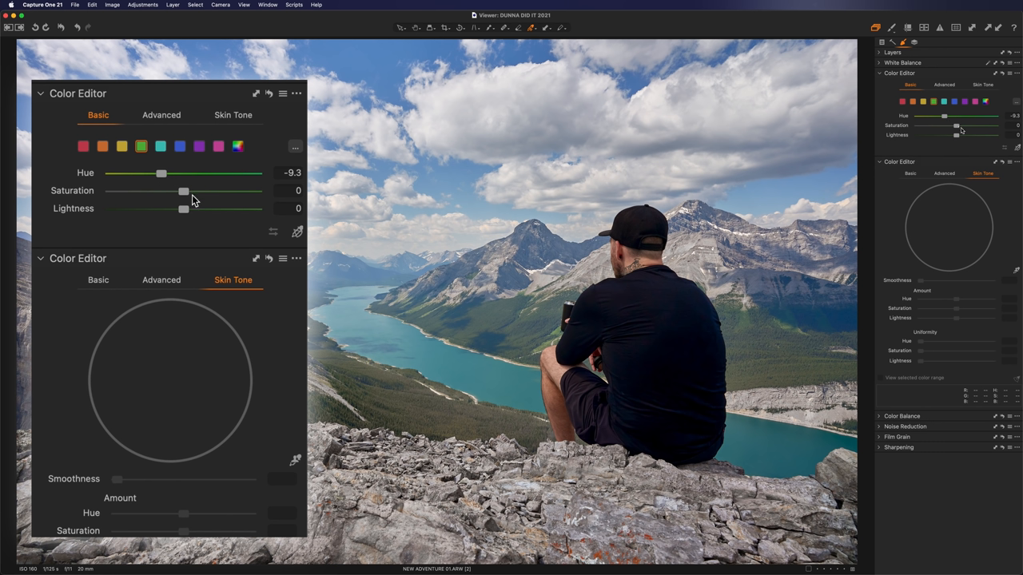
pyautogui.moveTo(184, 191); pyautogui.dragTo(204, 190)
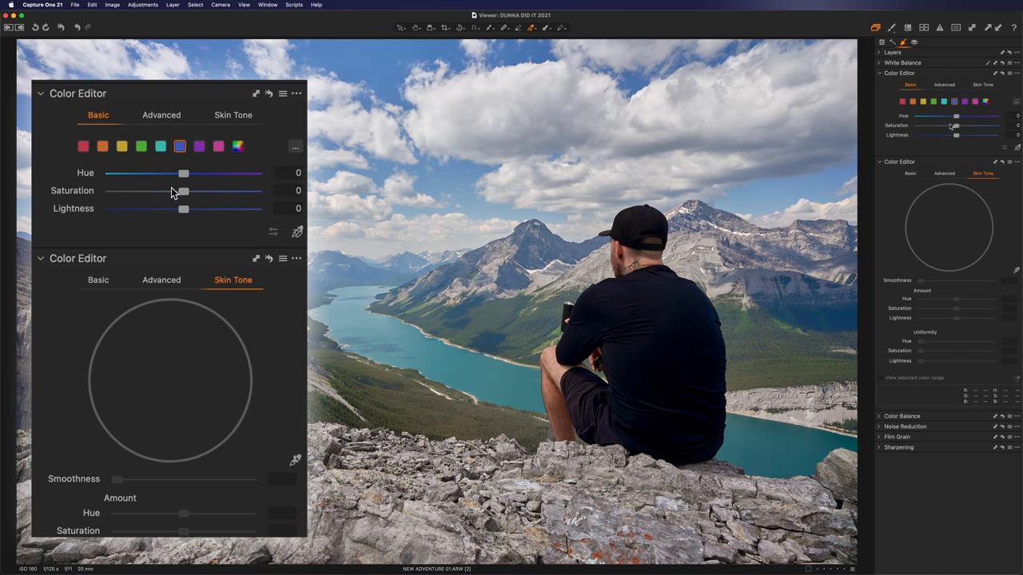
pyautogui.moveTo(174, 185)
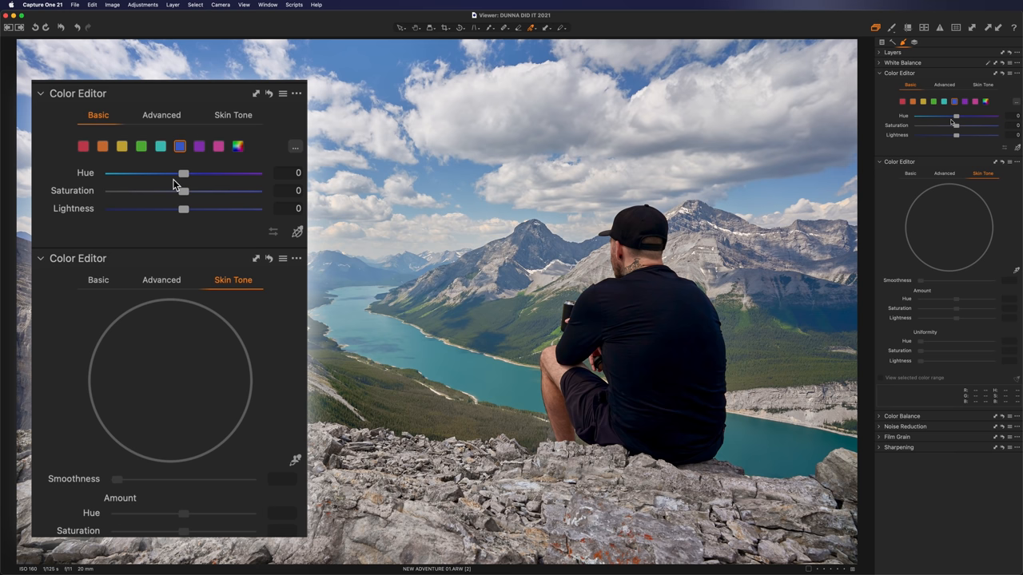
# Step: Shift the blue hue to about -13 and lower blue saturation to around -18
pyautogui.moveTo(184, 173); pyautogui.dragTo(173, 172)
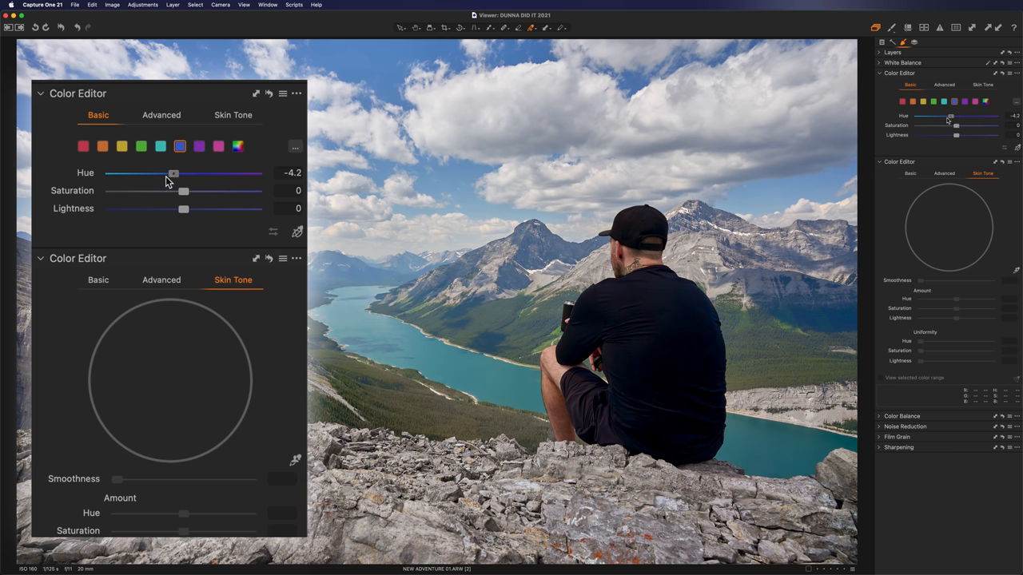
pyautogui.moveTo(183, 192); pyautogui.dragTo(169, 192)
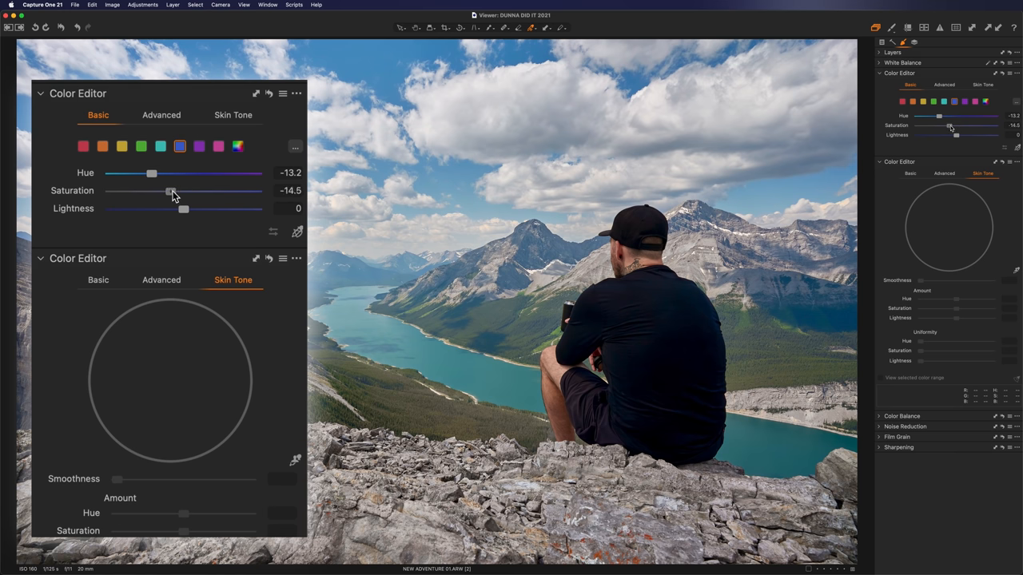
pyautogui.moveTo(173, 190); pyautogui.dragTo(166, 190)
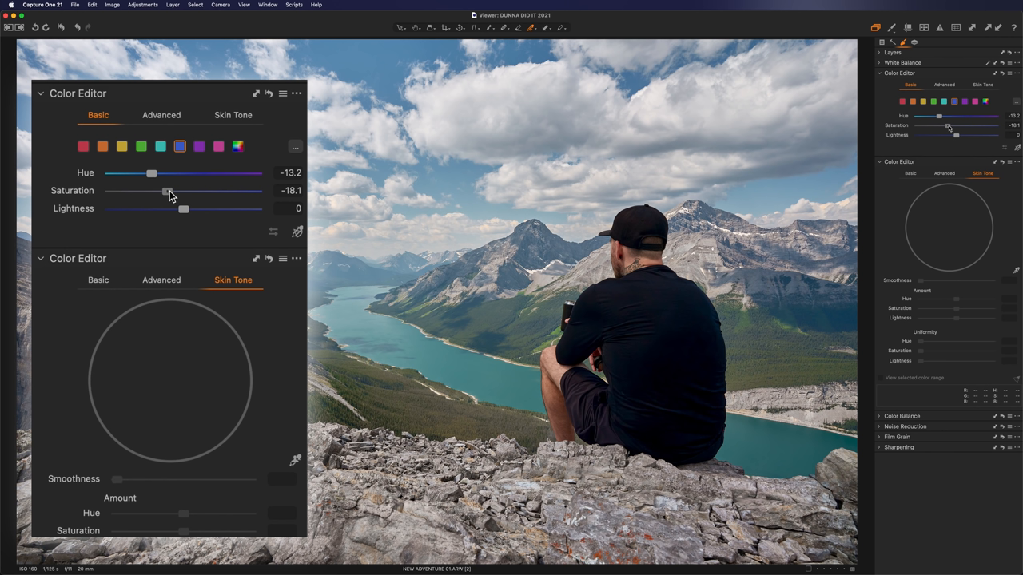